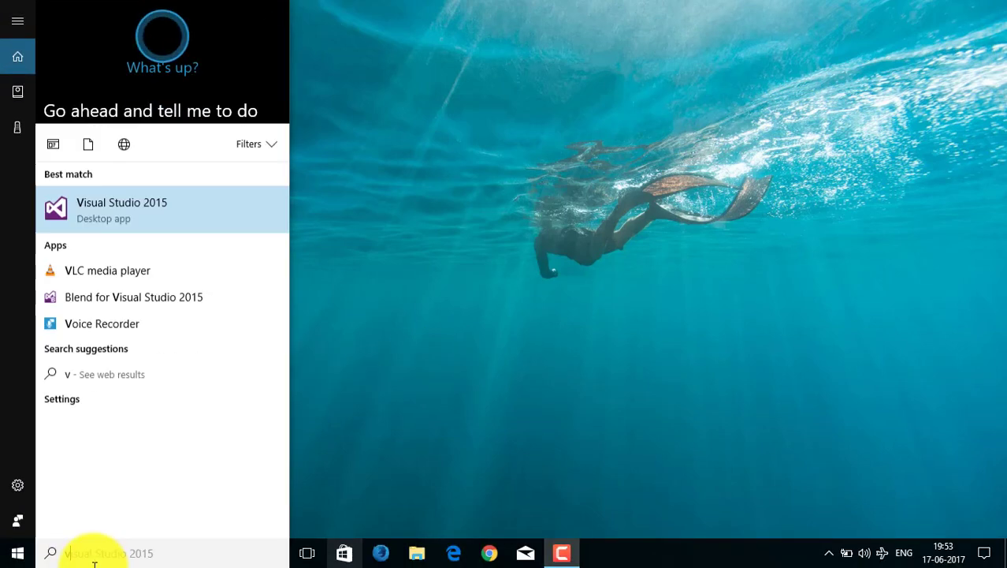
Search 'visual' in the Start menu and launch Visual Studio 2015
{"action": "type", "text": "isu"}
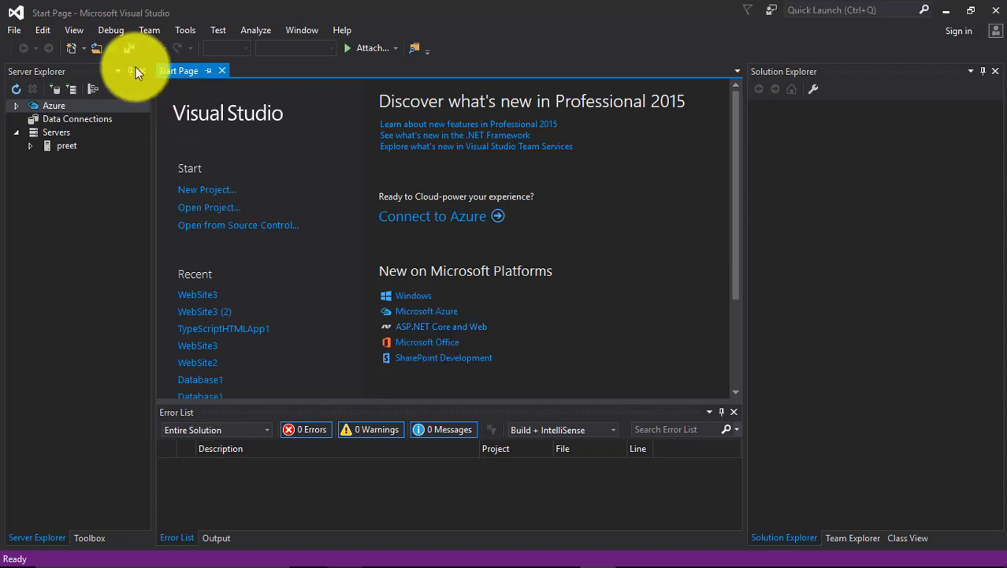
Create a new ASP.NET Empty Web Site (Visual C#) named WebSite4 at the default location
{"action": "left_click", "coordinate": [12, 30]}
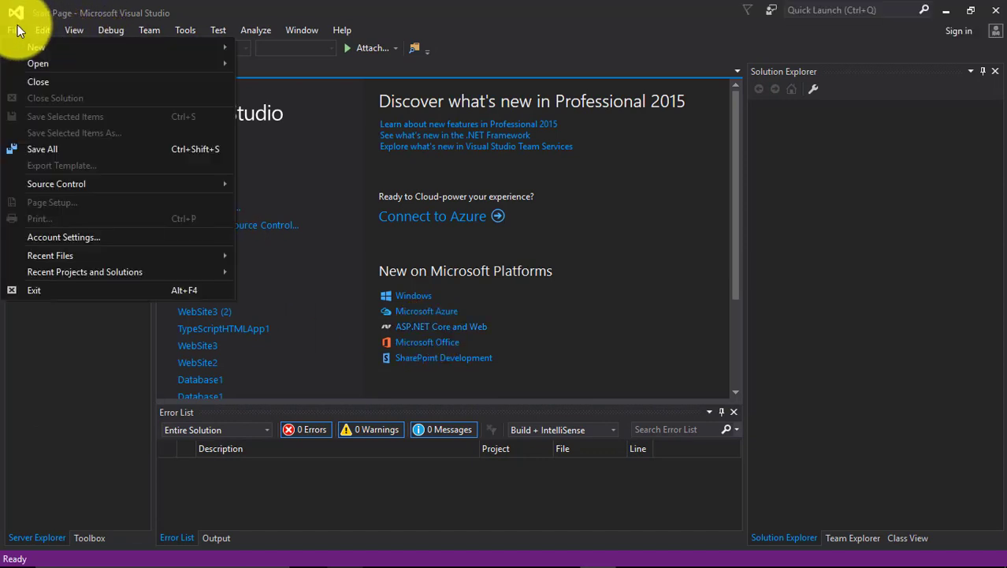
{"action": "left_click", "coordinate": [36, 47]}
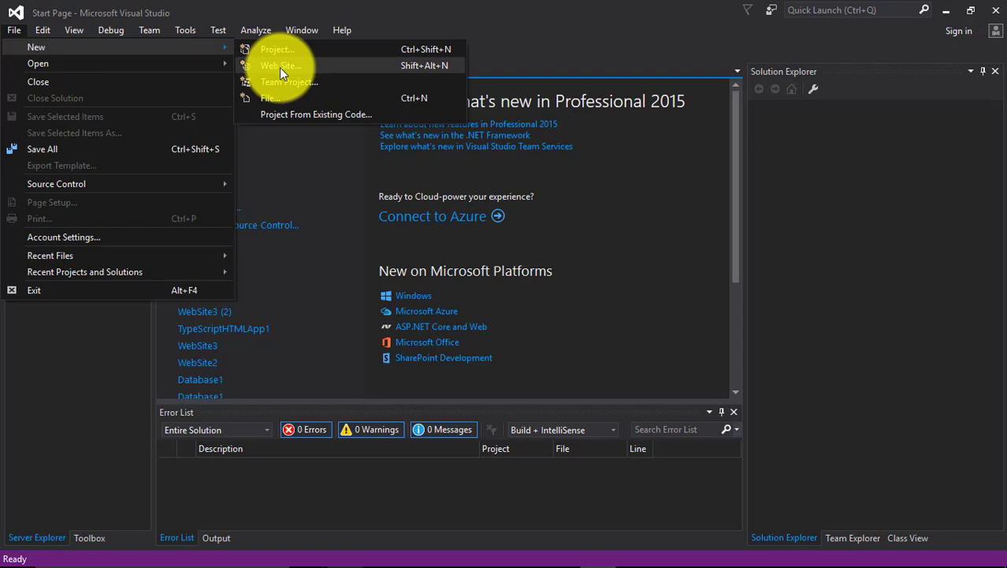
{"action": "left_click", "coordinate": [280, 66]}
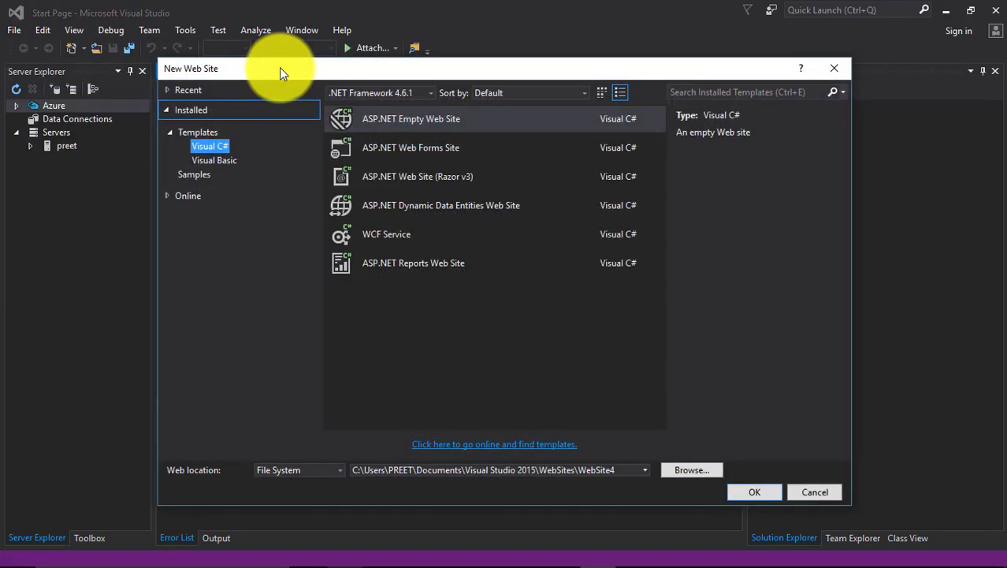
{"action": "mouse_move", "coordinate": [407, 94]}
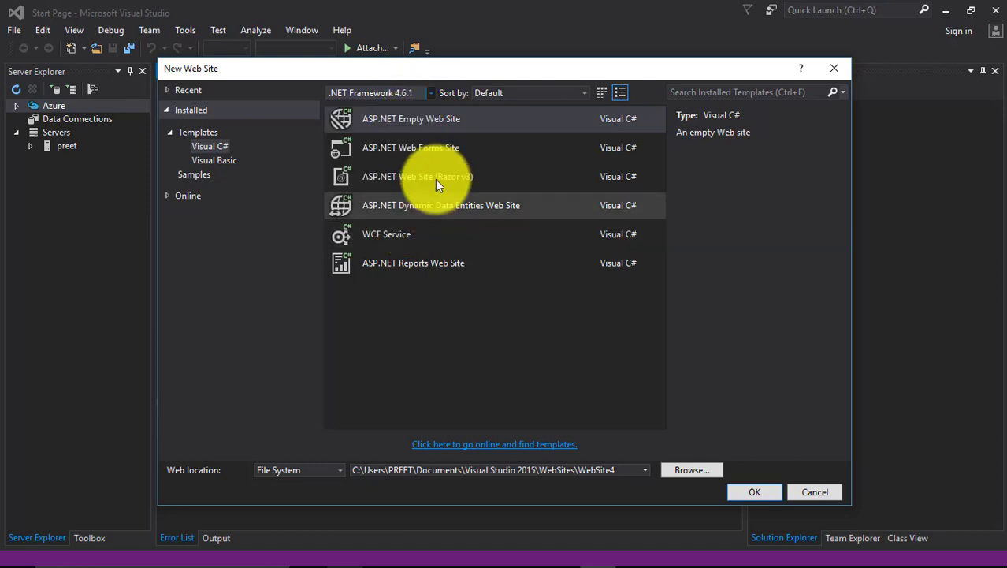
{"action": "left_click", "coordinate": [410, 118]}
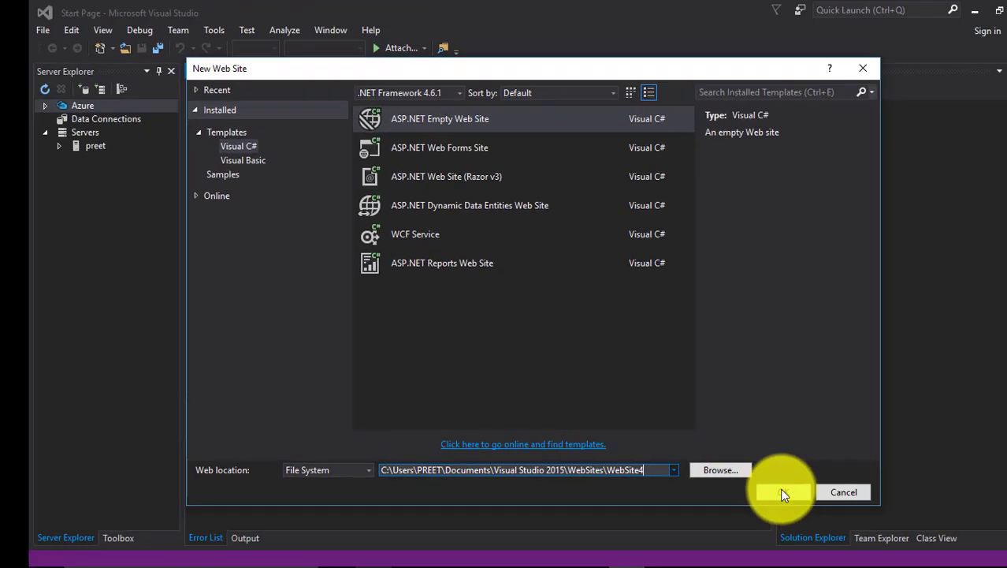
{"action": "left_click", "coordinate": [782, 492]}
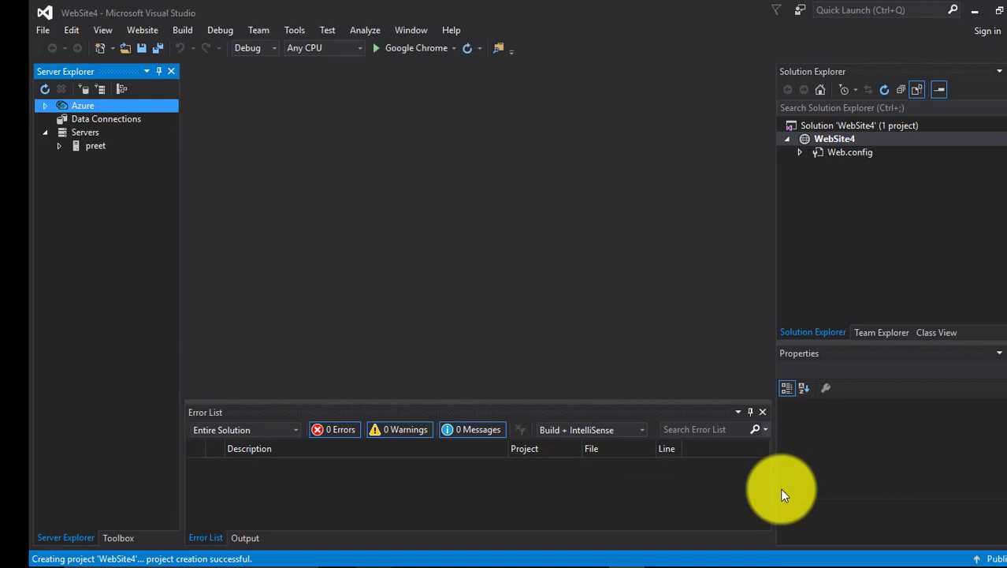
{"action": "mouse_move", "coordinate": [780, 486]}
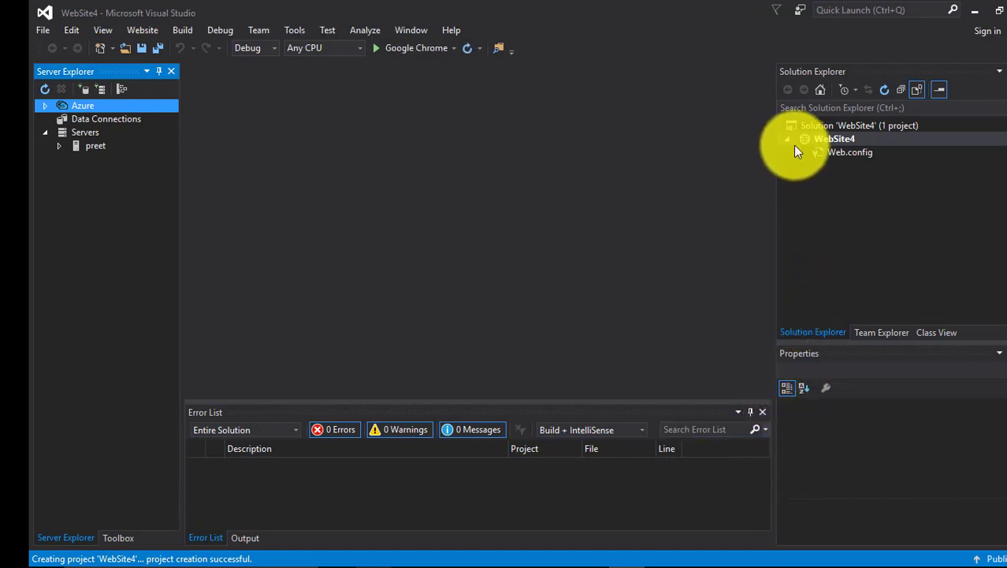
Manage NuGet Packages for WebSite4, checking Installed and Updates before returning to Browse
{"action": "right_click", "coordinate": [836, 139]}
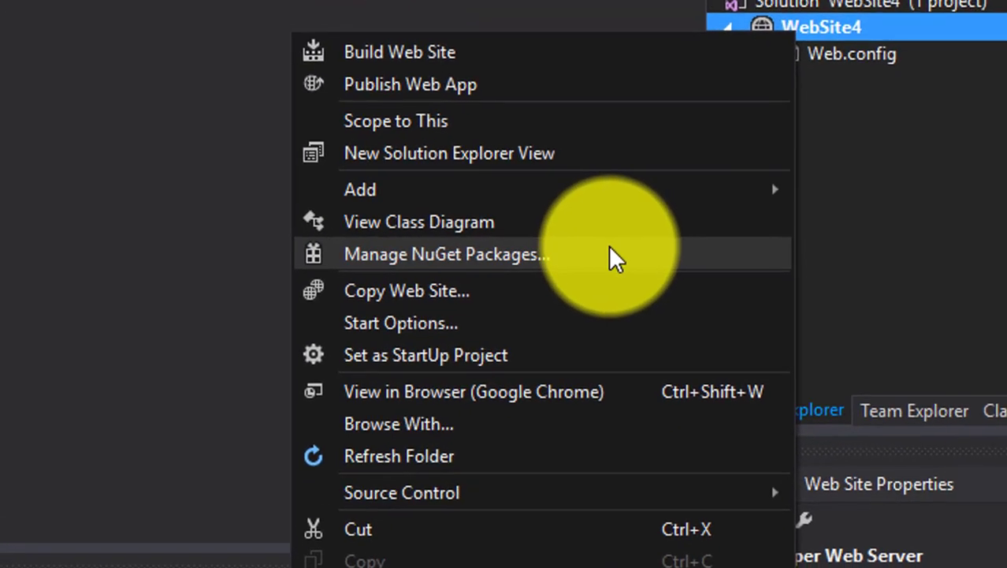
{"action": "left_click", "coordinate": [447, 253]}
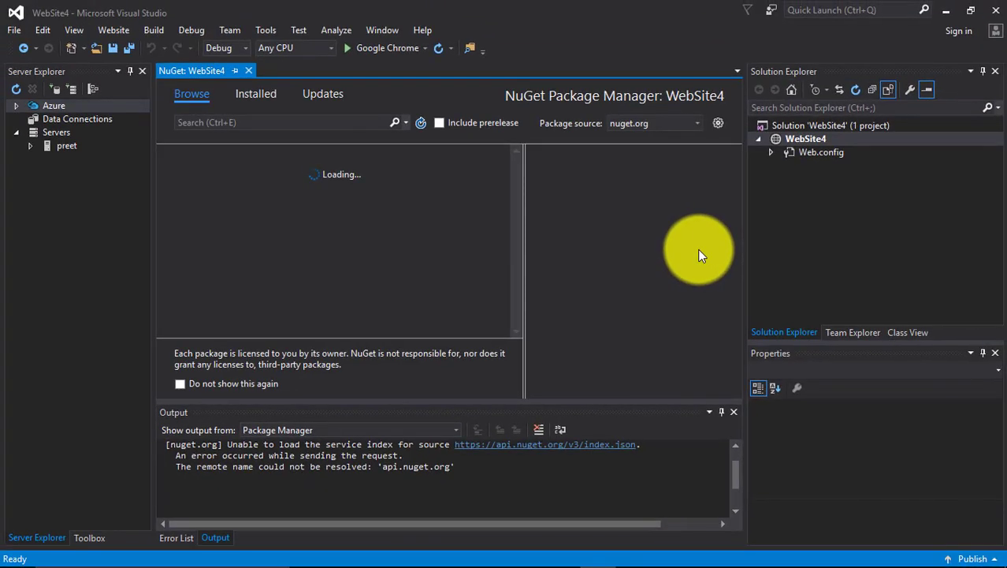
{"action": "mouse_move", "coordinate": [666, 259]}
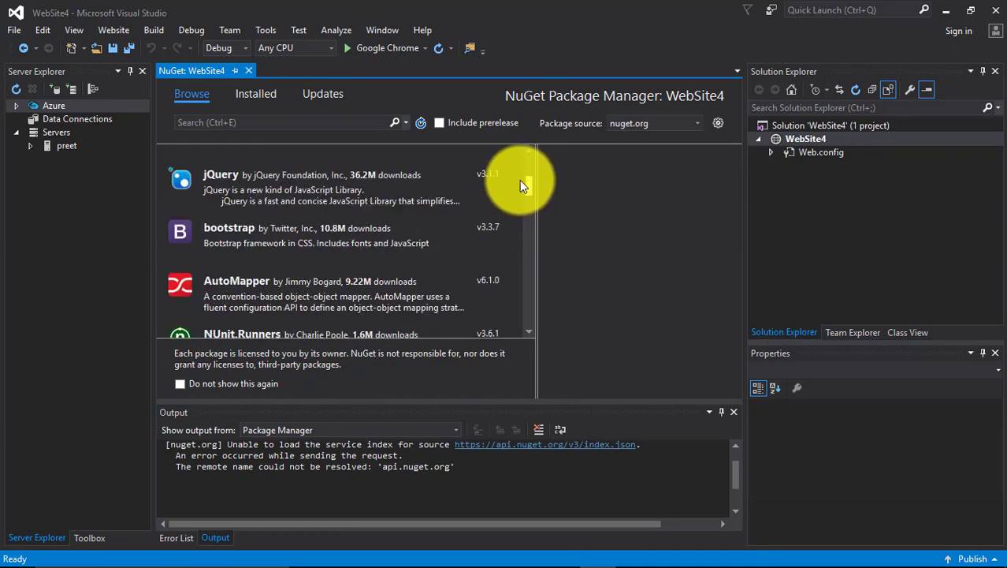
{"action": "left_click", "coordinate": [255, 93]}
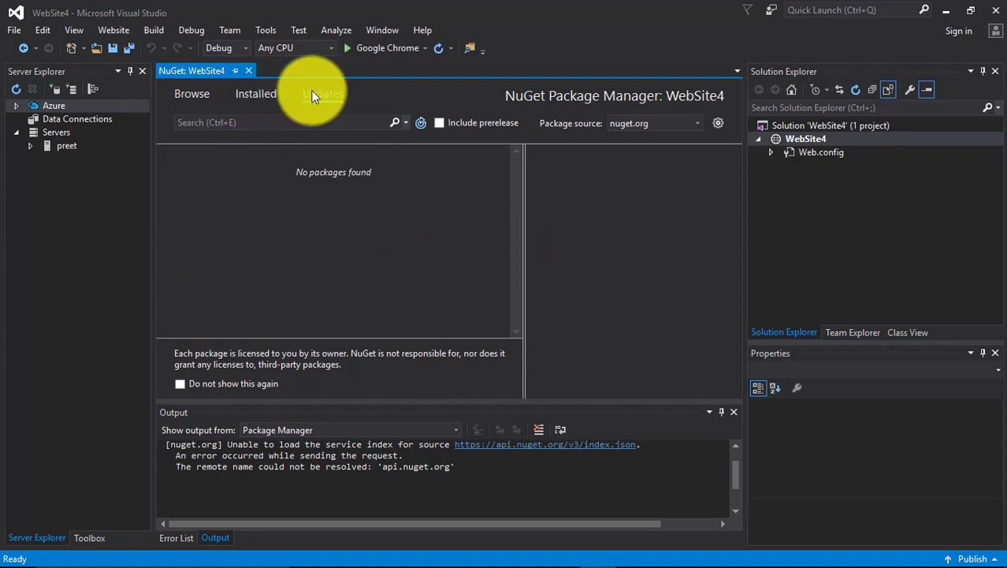
{"action": "left_click", "coordinate": [256, 93]}
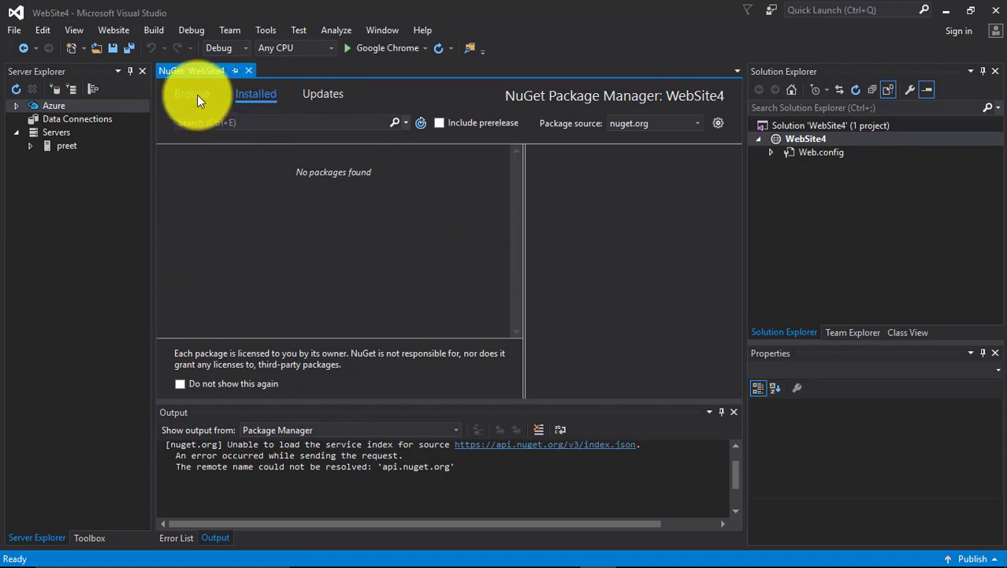
{"action": "left_click", "coordinate": [192, 93]}
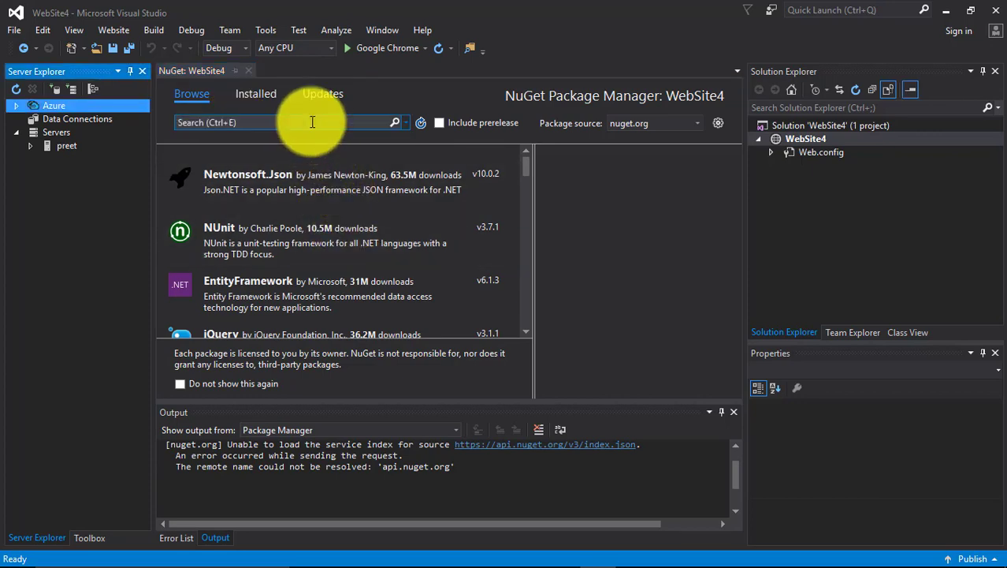
Search 'boot' and install the bootstrap package, approving its jQuery 1.9.1 dependency
{"action": "type", "text": "bootstrap"}
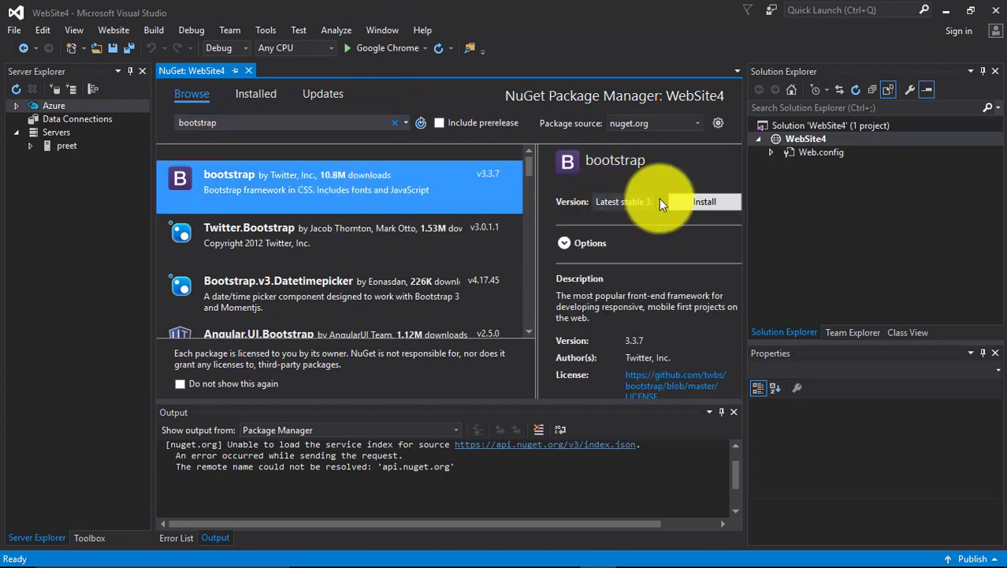
{"action": "left_click", "coordinate": [703, 201]}
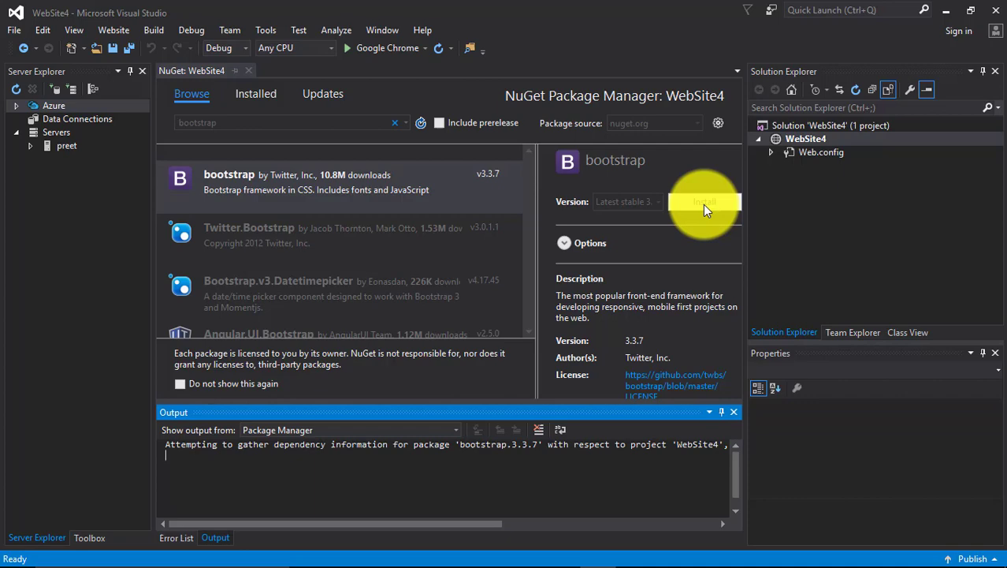
{"action": "left_click", "coordinate": [703, 202]}
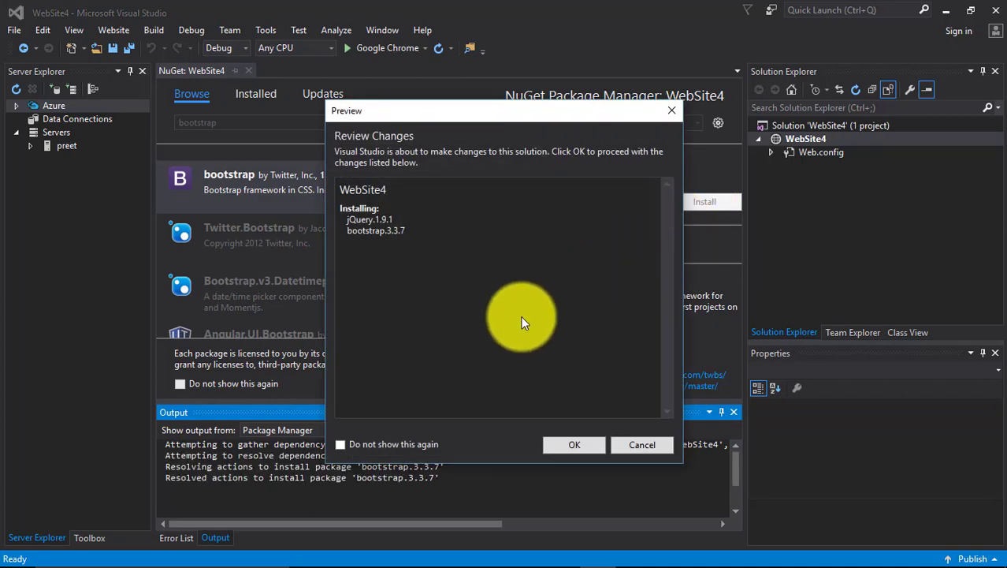
{"action": "left_click", "coordinate": [573, 444]}
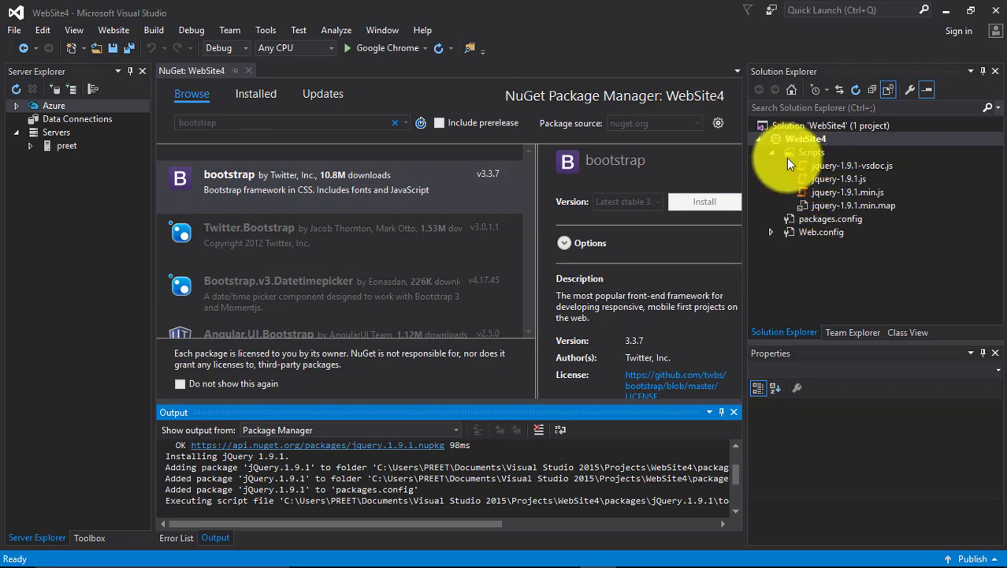
{"action": "left_click", "coordinate": [806, 138]}
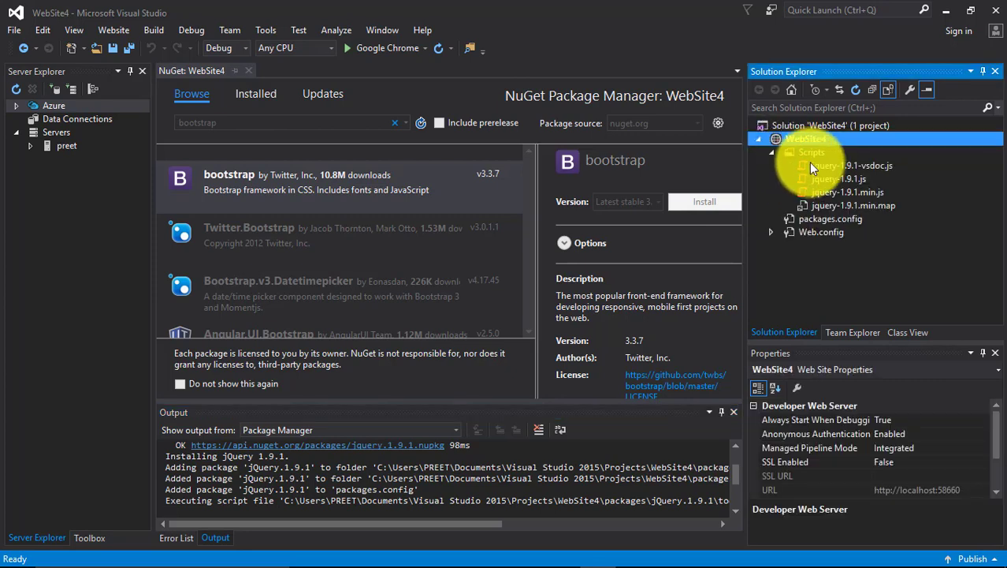
{"action": "left_click", "coordinate": [771, 151]}
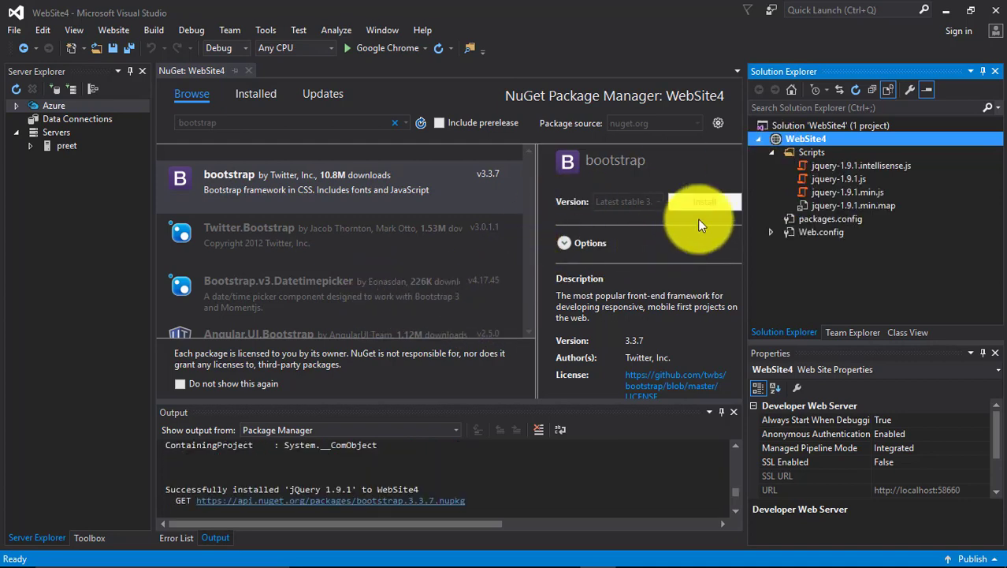
{"action": "left_click", "coordinate": [703, 202]}
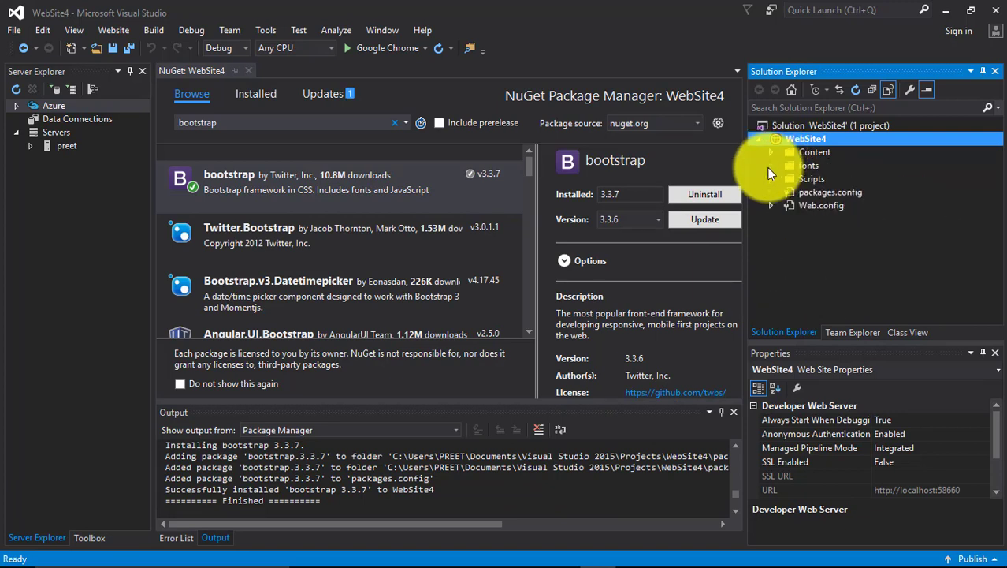
Verify bootstrap 3.3.7 under Installed with no Updates pending, then close the NuGet tab
{"action": "left_click", "coordinate": [771, 179]}
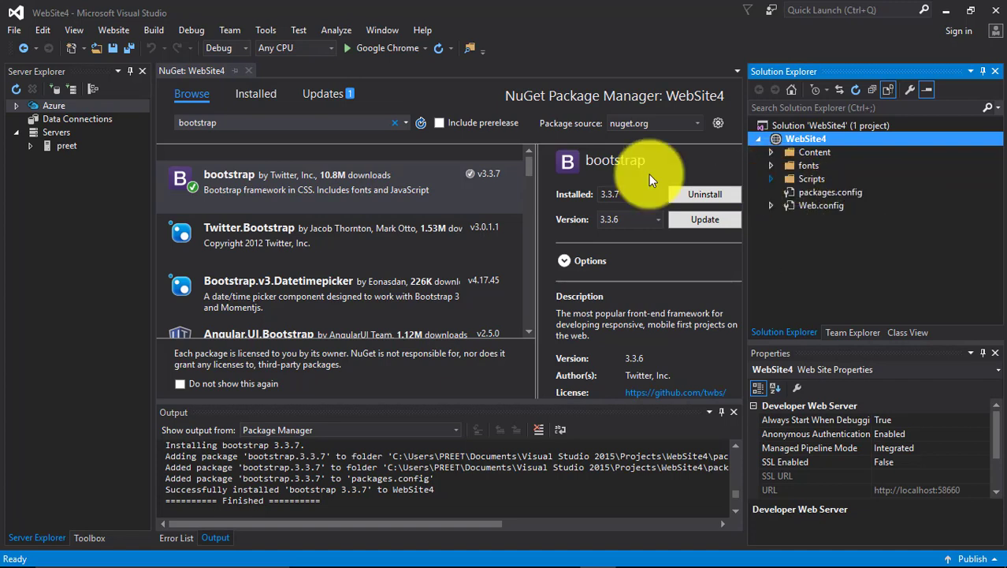
{"action": "left_click", "coordinate": [324, 93]}
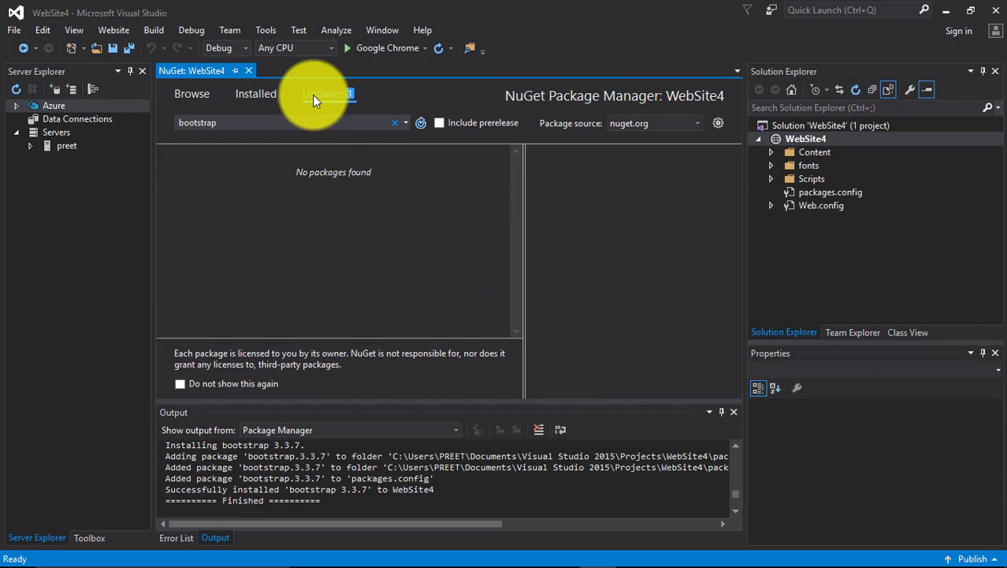
{"action": "left_click", "coordinate": [256, 93]}
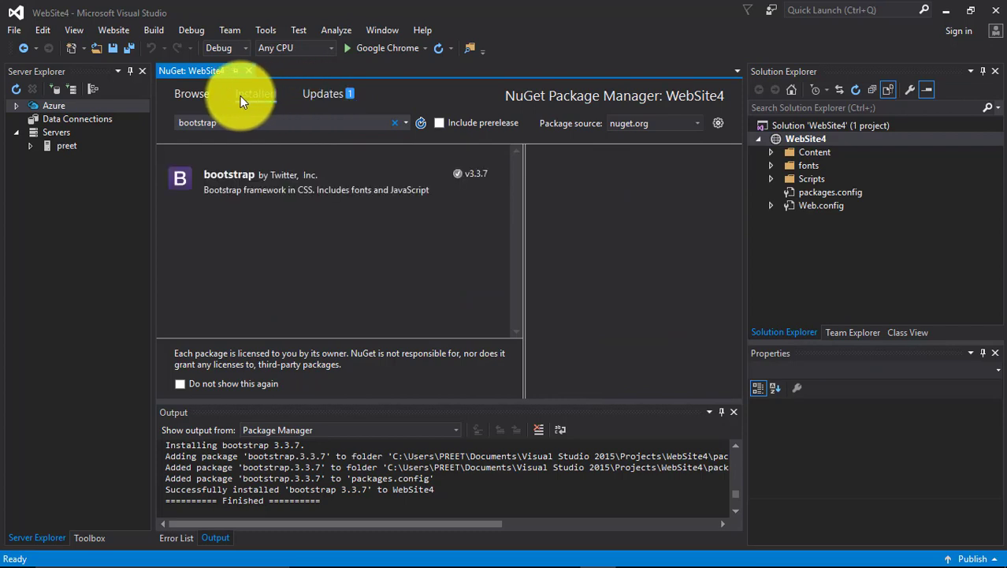
{"action": "left_click", "coordinate": [323, 93]}
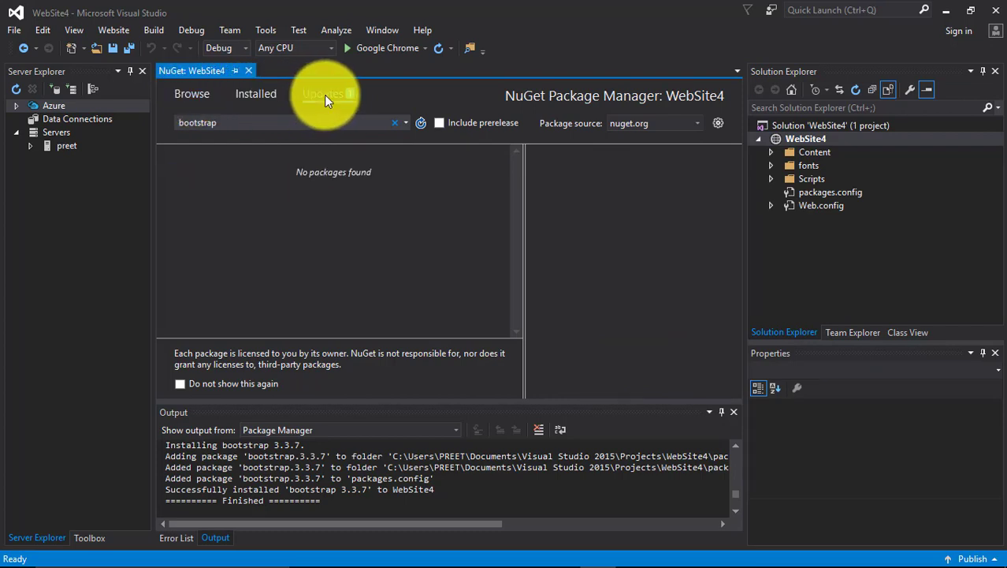
{"action": "left_click", "coordinate": [249, 69]}
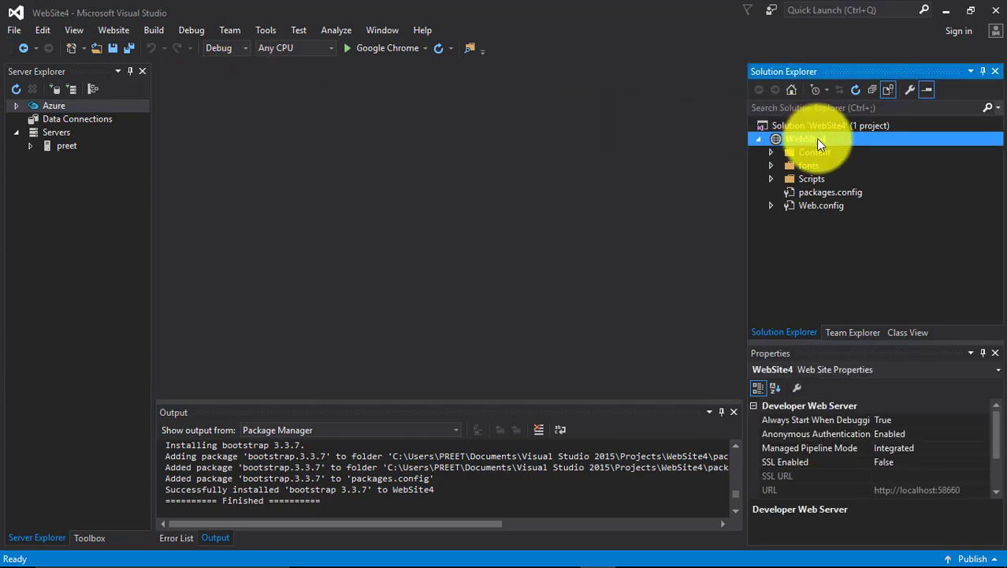
Add a new Web Form item named first.aspx to WebSite4
{"action": "right_click", "coordinate": [801, 139]}
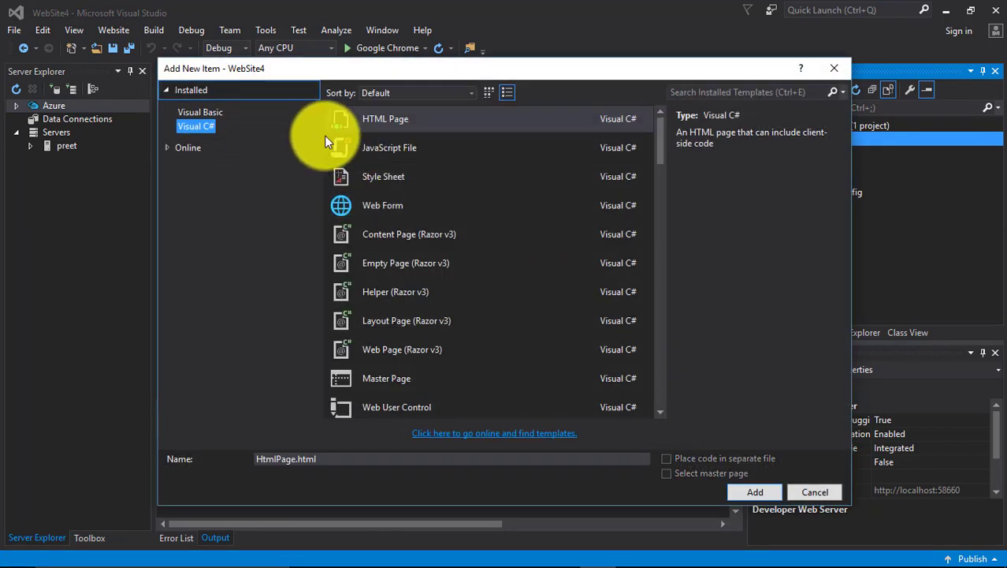
{"action": "left_click", "coordinate": [383, 205]}
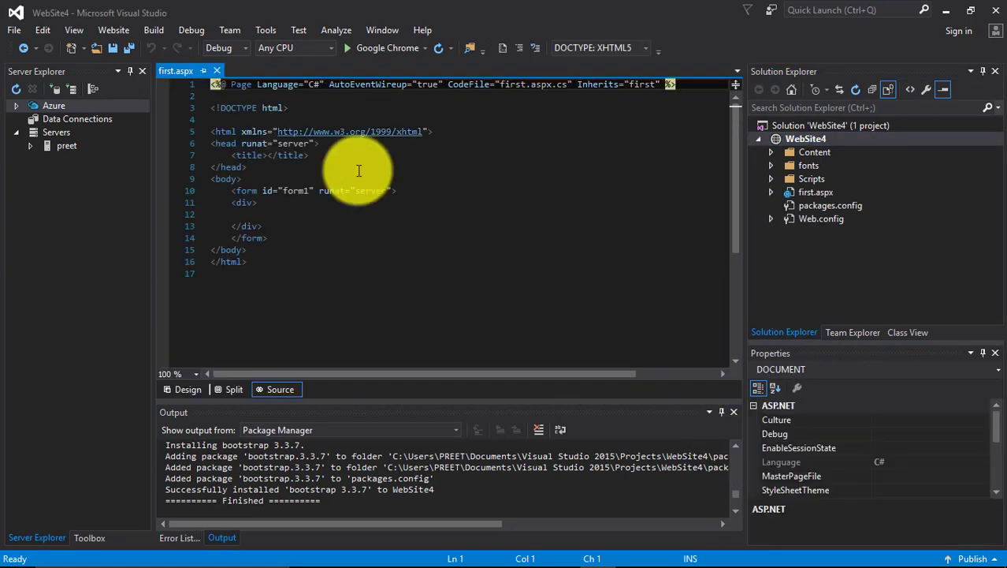
Auto-hide the Output and Error List panels and return to first.aspx's Source view
{"action": "left_click", "coordinate": [188, 388]}
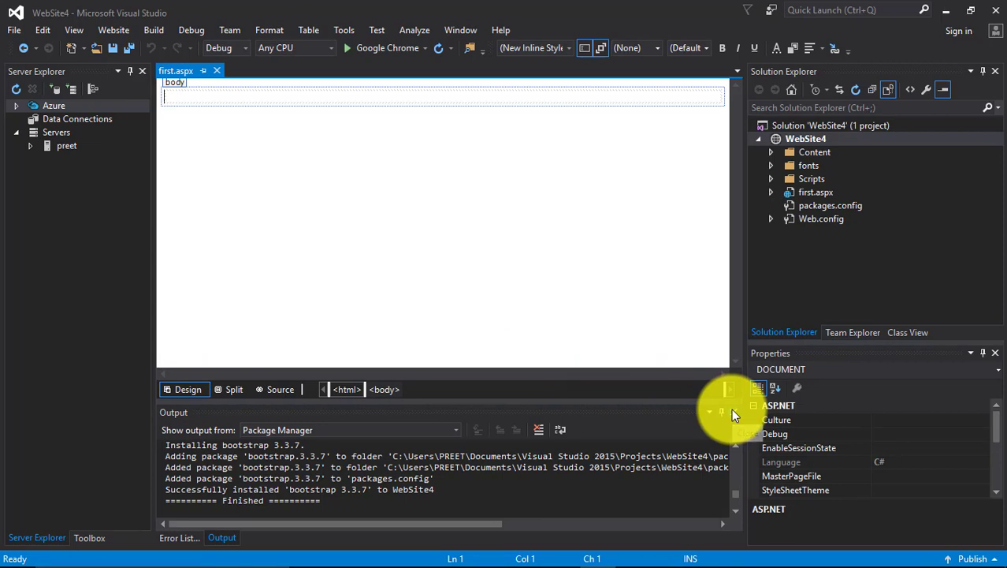
{"action": "left_click", "coordinate": [179, 536]}
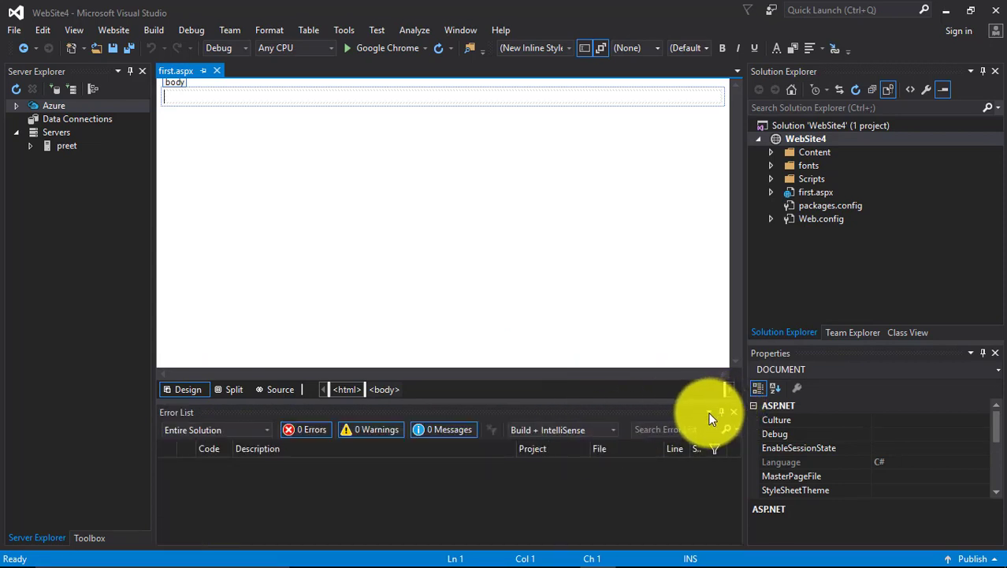
{"action": "left_click", "coordinate": [710, 412]}
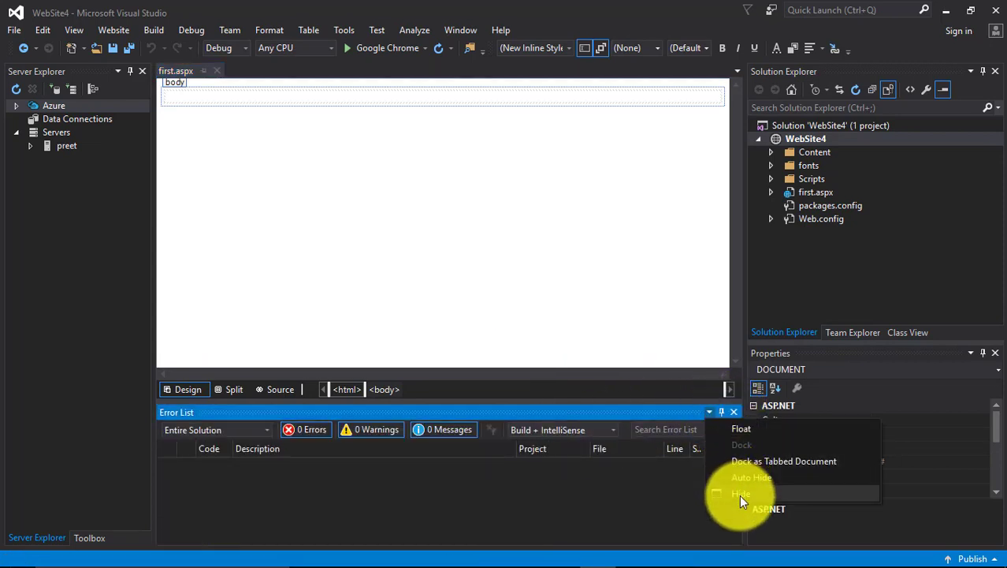
{"action": "left_click", "coordinate": [739, 494]}
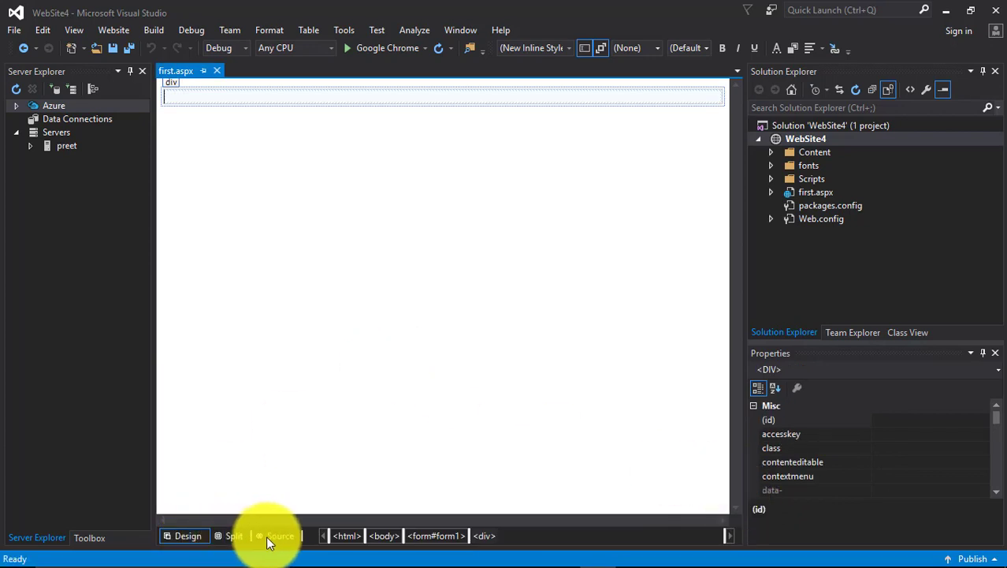
{"action": "left_click", "coordinate": [280, 536]}
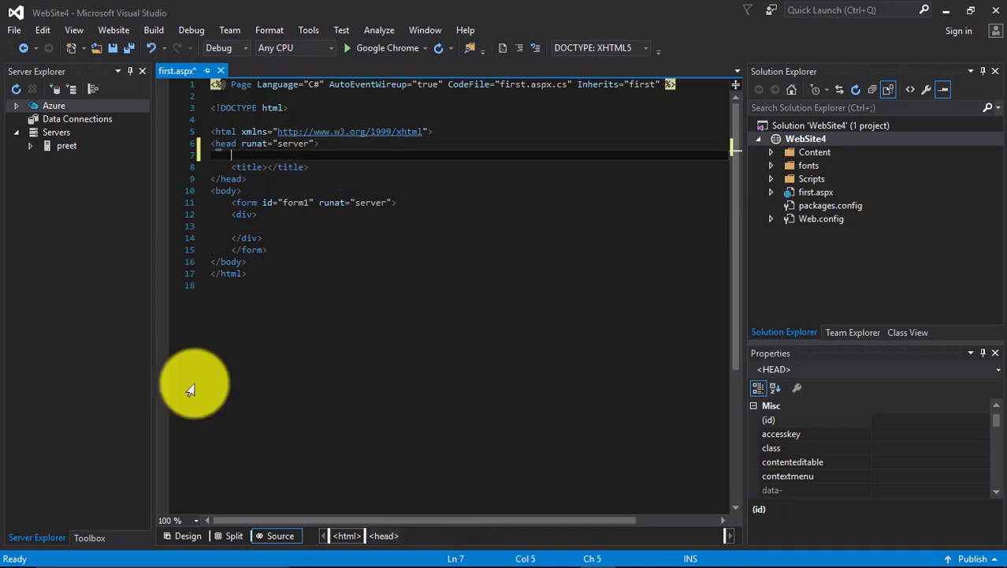
{"action": "mouse_move", "coordinate": [189, 523]}
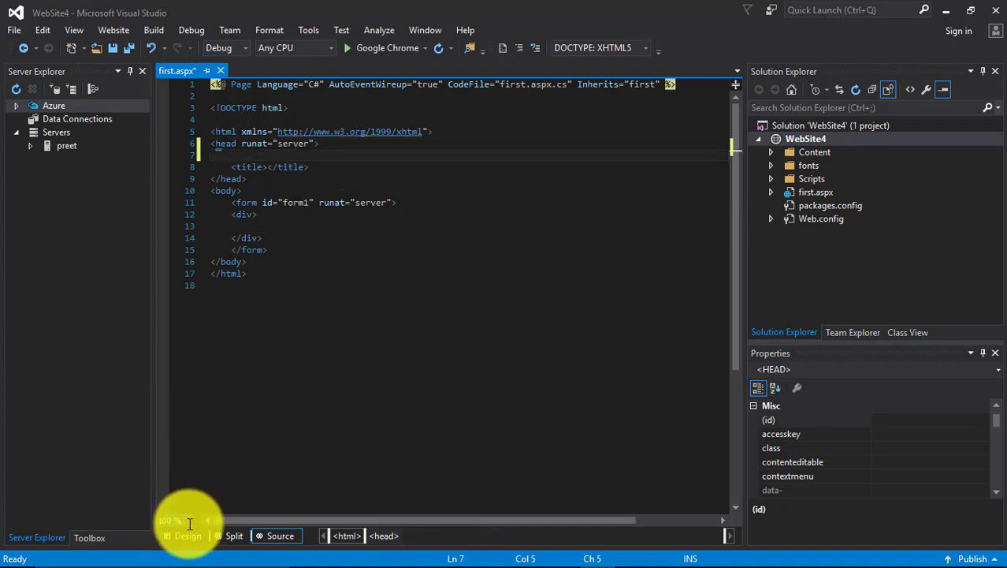
At 150% zoom, add script tags for Scripts/bootstrap.js and Scripts/bootstrap.min.js in the head
{"action": "left_click", "coordinate": [195, 520]}
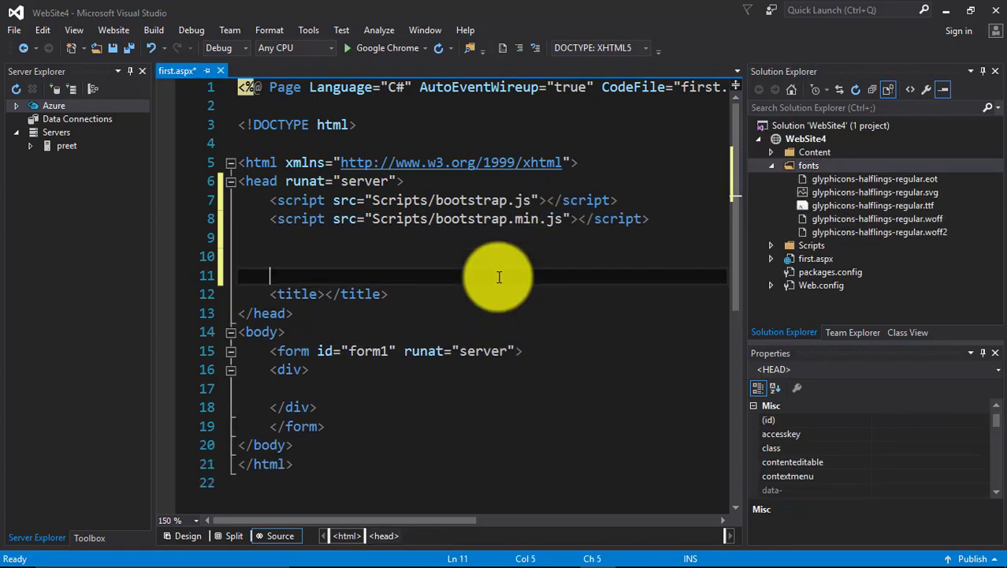
{"action": "key", "text": "enter"}
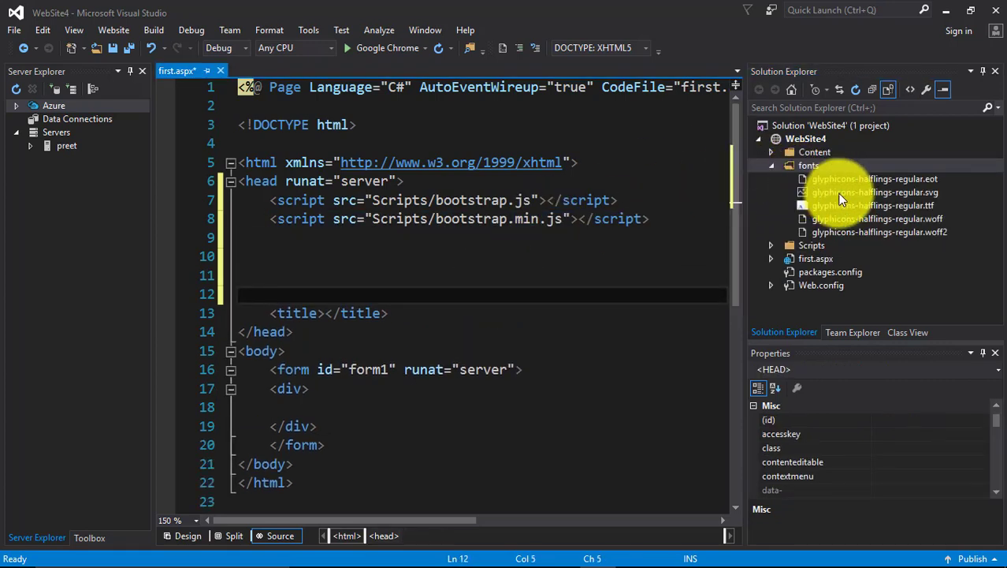